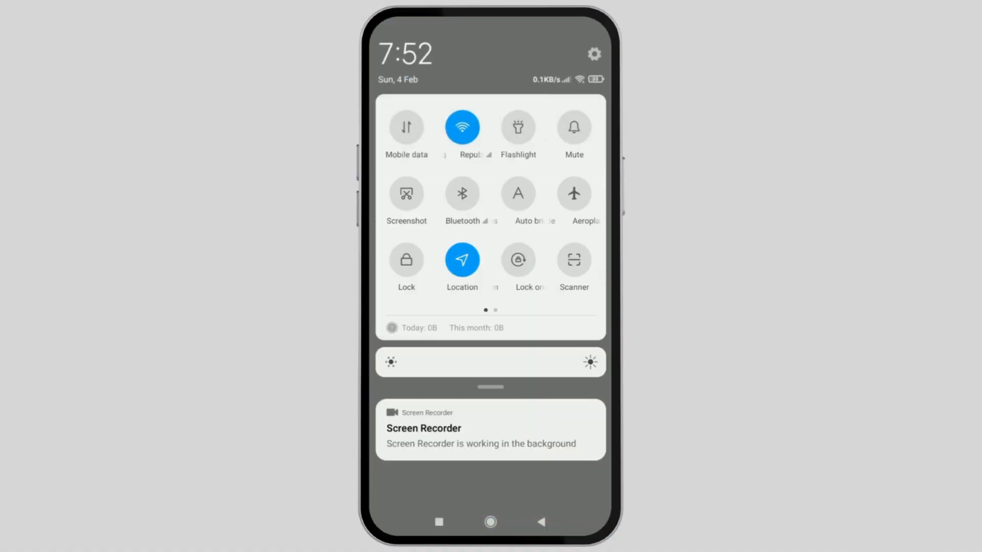
Dismiss the quick settings shade and launch Google Play from the home screen
{"action": "scroll", "scroll_direction": "up", "scroll_amount": 3}
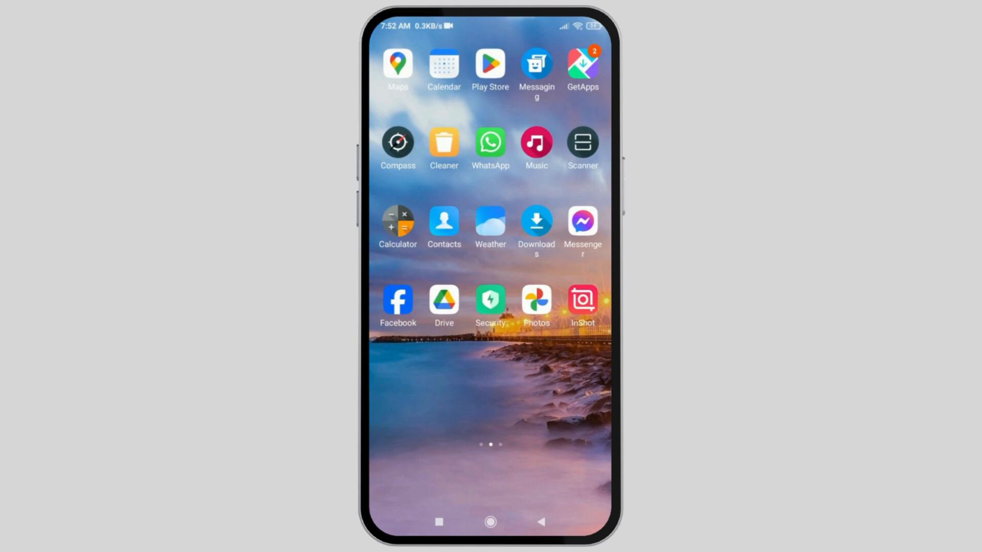
{"action": "left_click", "coordinate": [490, 63]}
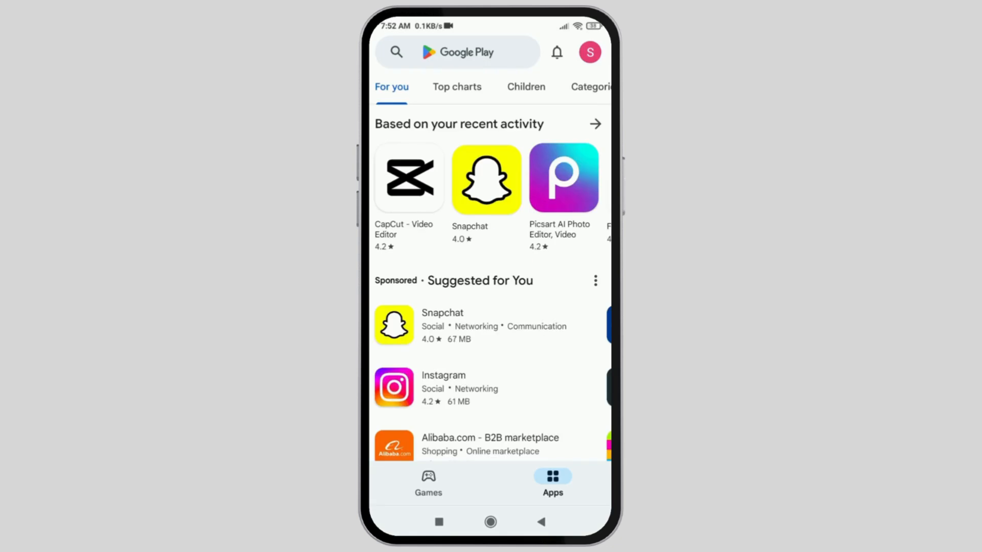
Search Play Store for 'file', choose the 'files' suggestion, then launch the Files app
{"action": "left_click", "coordinate": [457, 52]}
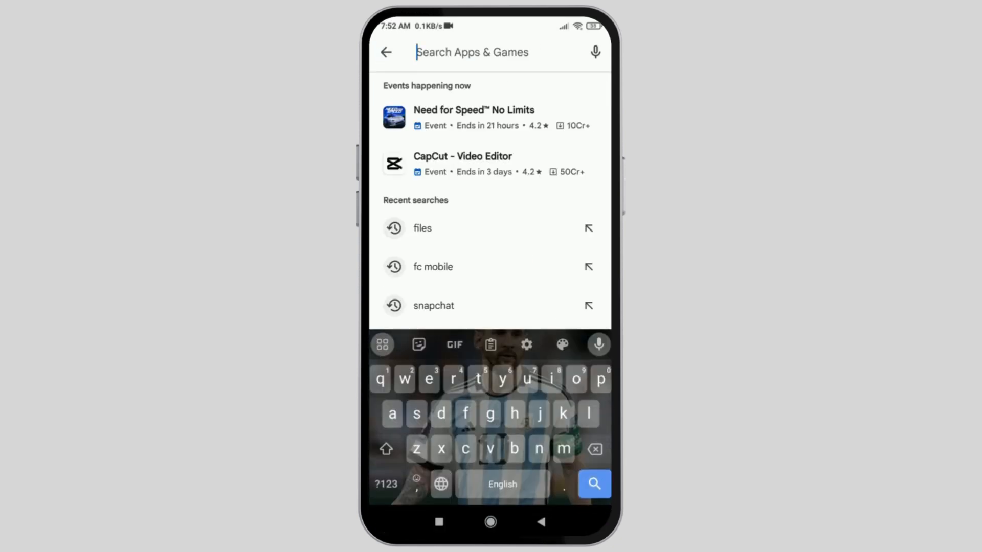
{"action": "type", "text": "file"}
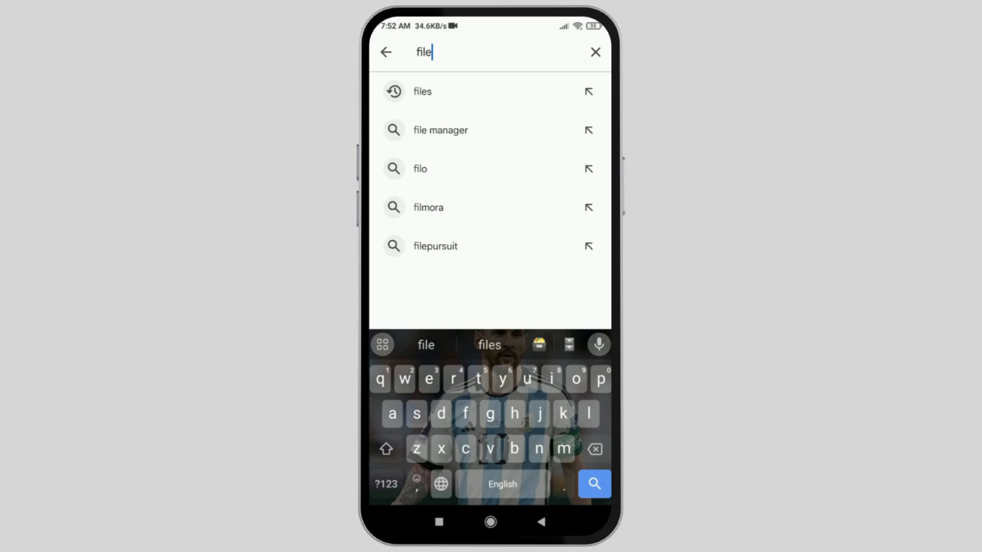
{"action": "left_click", "coordinate": [423, 91]}
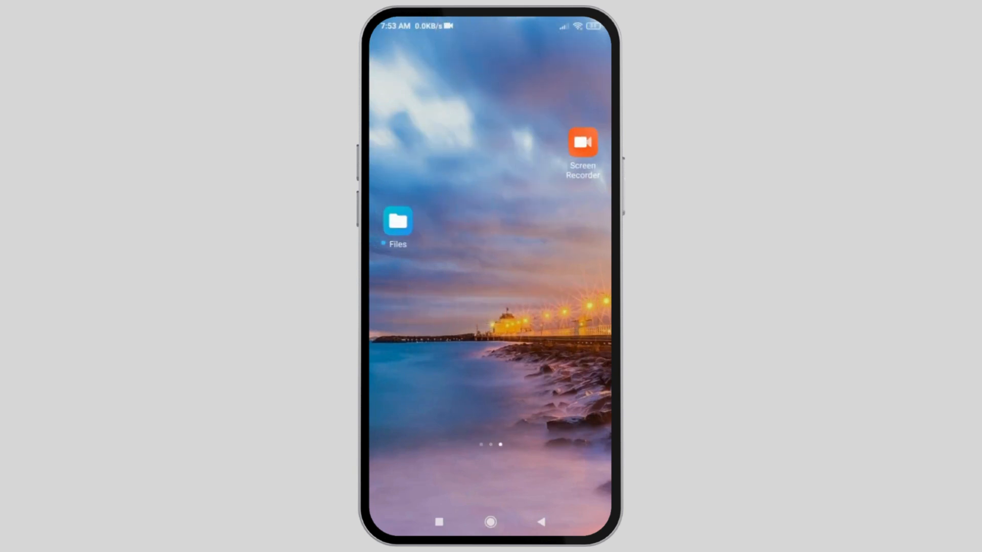
{"action": "left_click", "coordinate": [398, 221]}
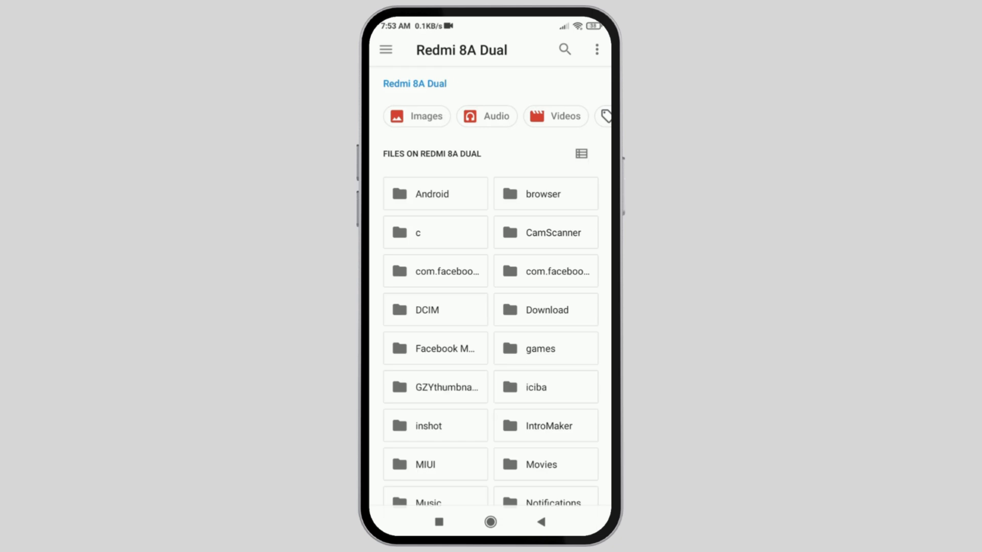
Browse into Android > data > com.miui.weather2 > files, which shows no items
{"action": "left_click", "coordinate": [432, 194]}
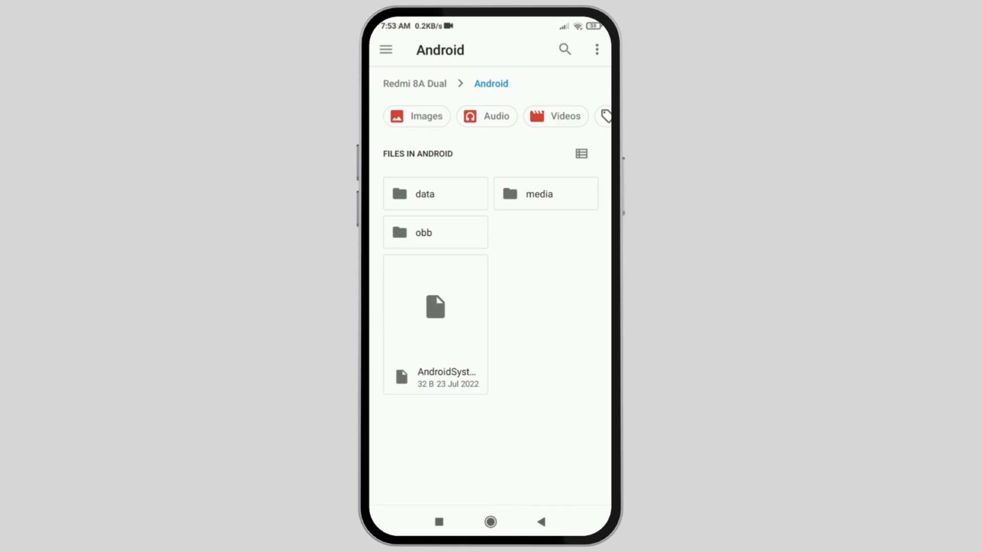
{"action": "left_click", "coordinate": [425, 193]}
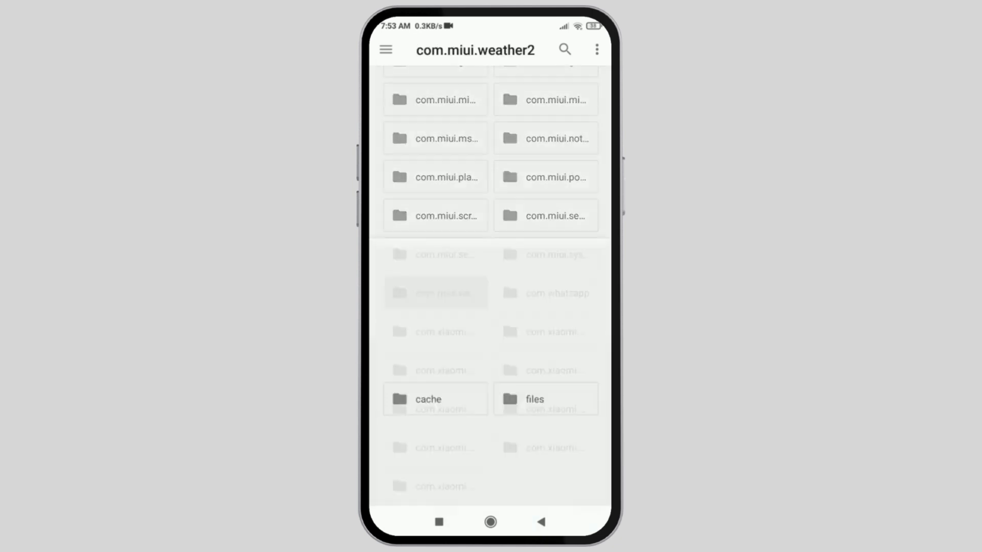
{"action": "left_click", "coordinate": [546, 398]}
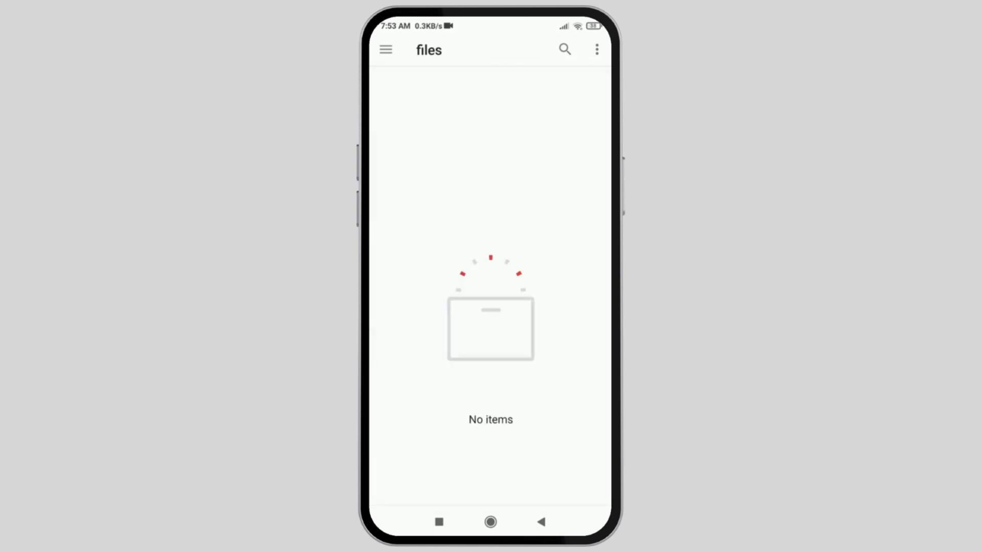